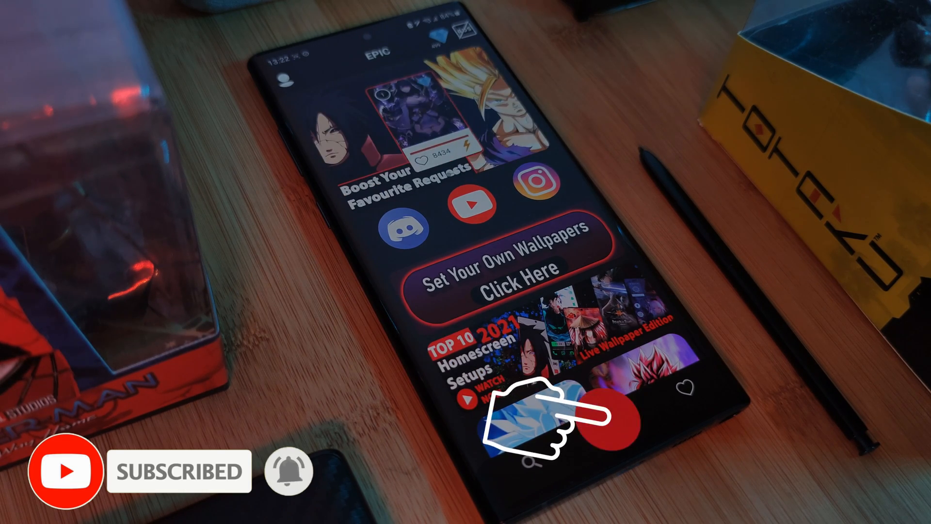
Browse the Epic wallpaper request gallery and its like counts
left_click(497, 289)
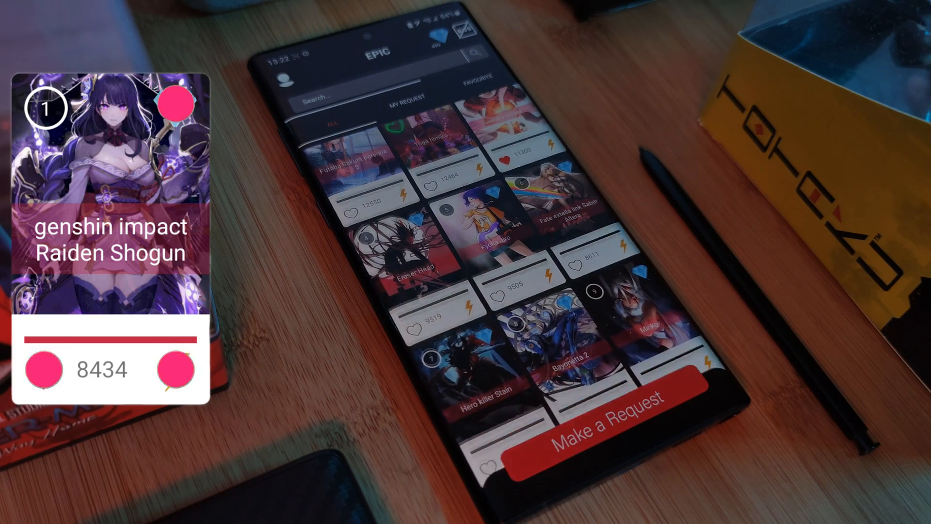
scroll("down", 3)
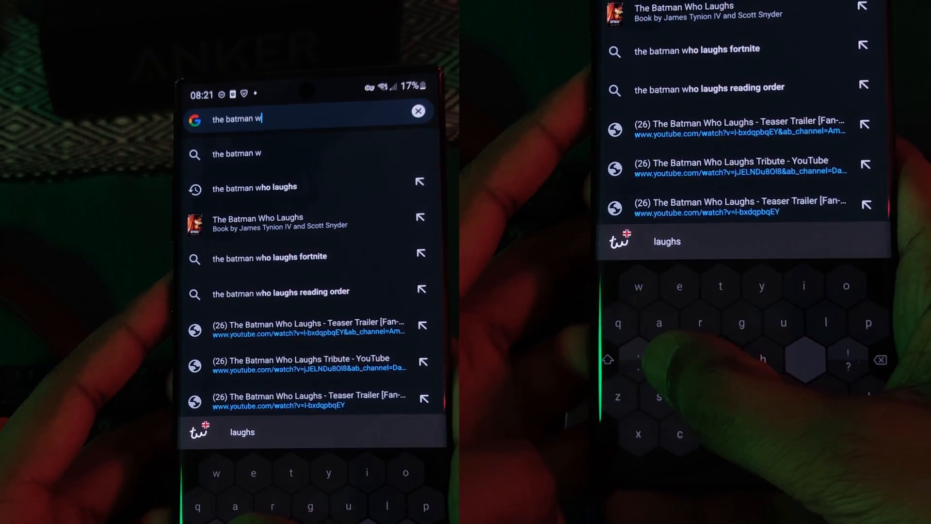
Correct the Google search text to 'the batman w' so Typewise predicts 'laughs'
key("backspace")
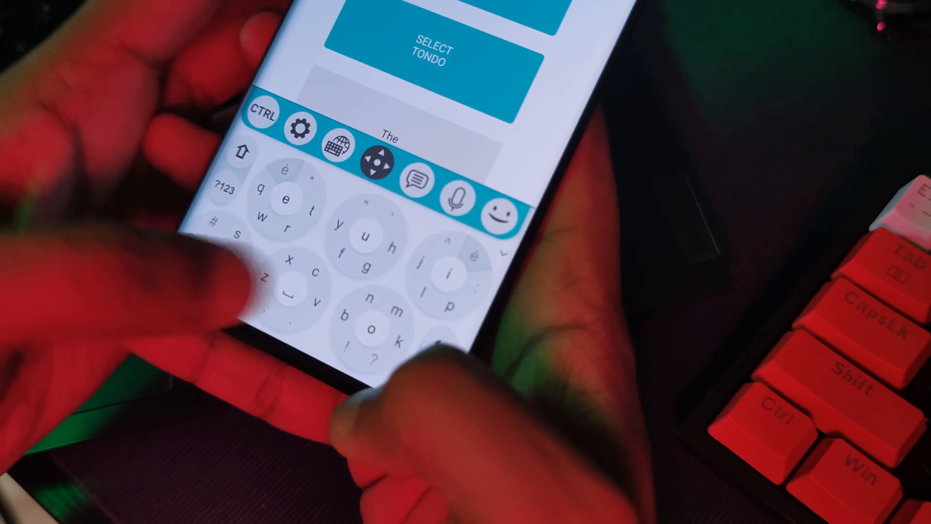
Finish 'The cat sat on the mat' on Tondo's circular keys and use its toolbar
type("c")
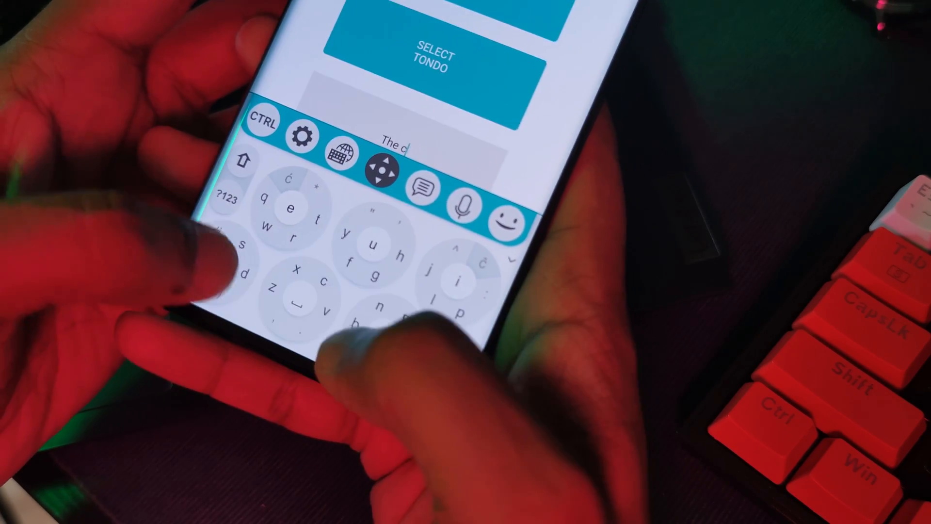
type("at a")
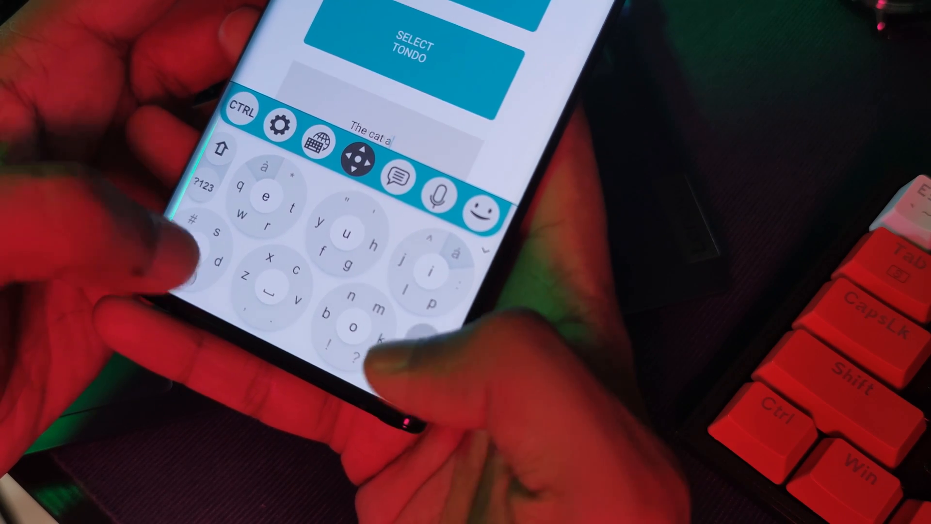
type("sat on the mat")
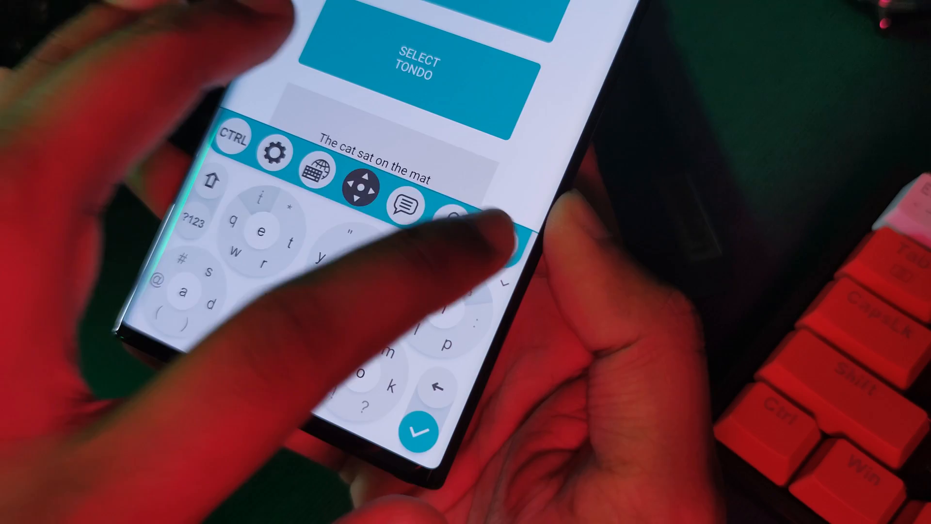
left_click(406, 204)
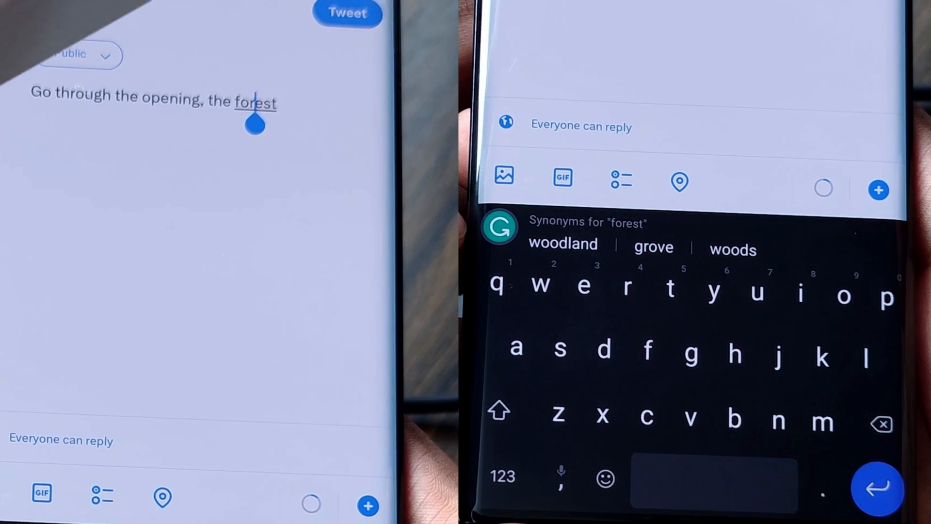
Place the caret on 'forest' so Grammarly lists woodland, grove, woods
left_click(562, 244)
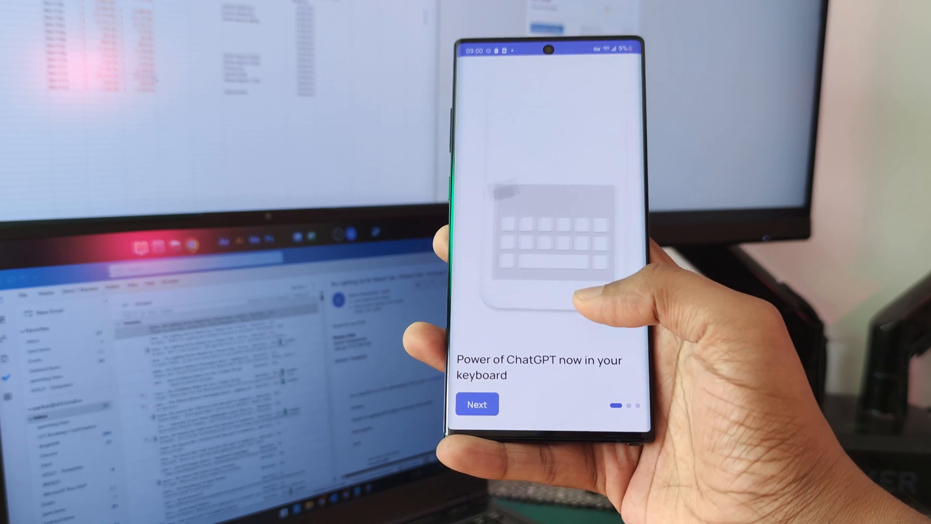
Skip the ChatGPT intro, enter 'The cat sat on the mat' and rewrite it in Flirty tone
left_click(476, 404)
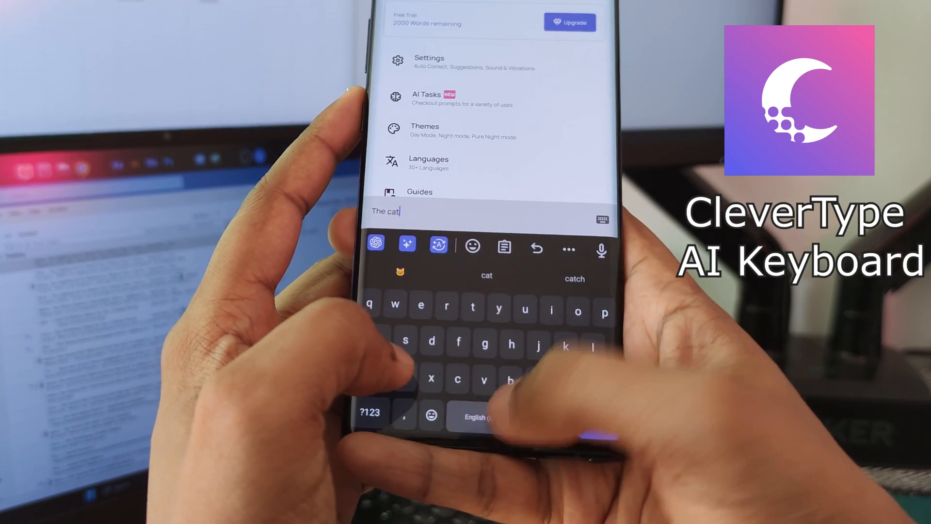
type("sat on the mat")
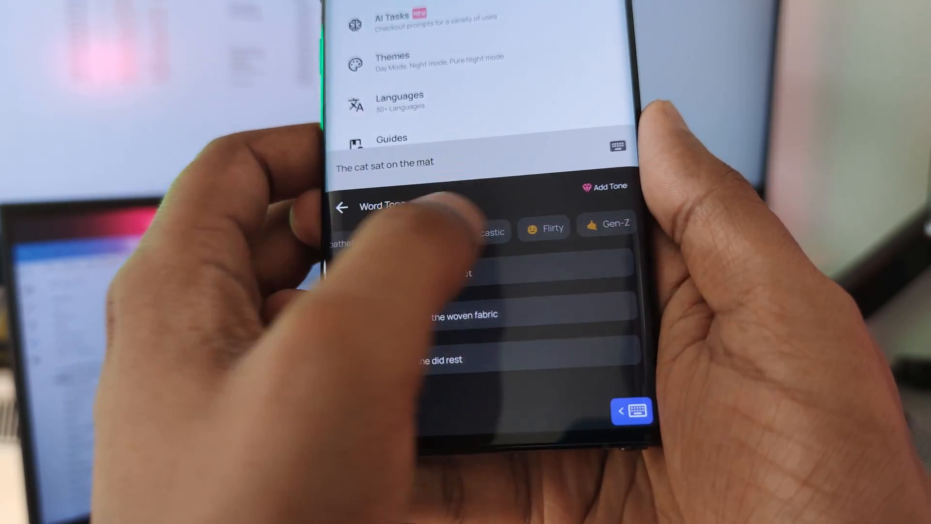
left_click(543, 230)
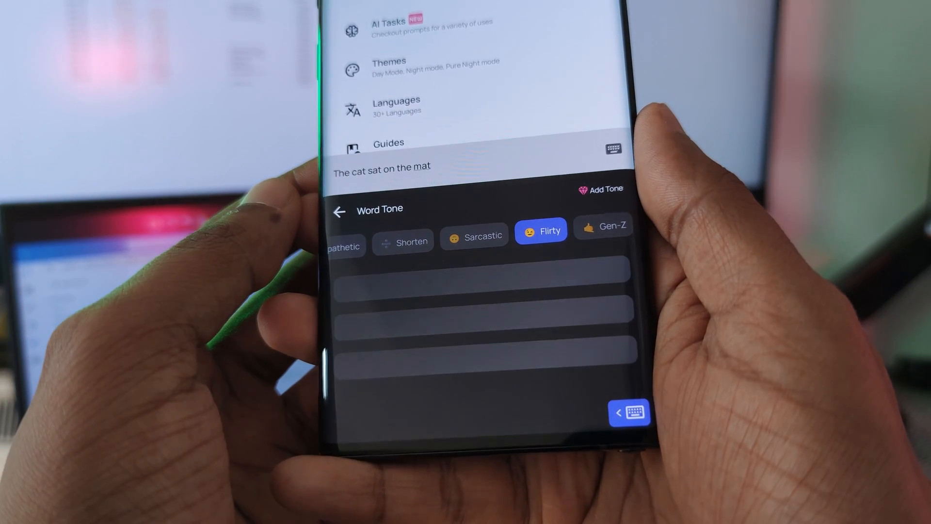
left_click(540, 230)
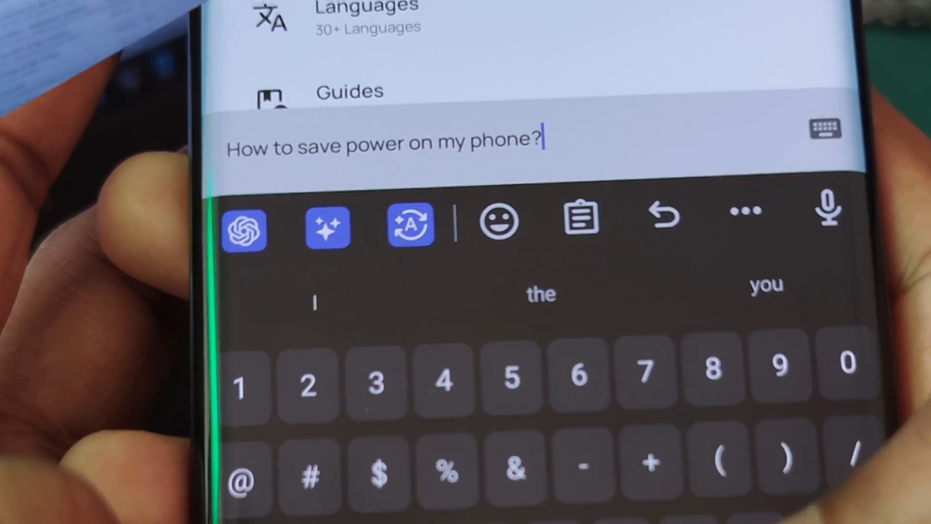
Ask ChatGPT 'How to save power on my phone?' and read its numbered tips
left_click(243, 228)
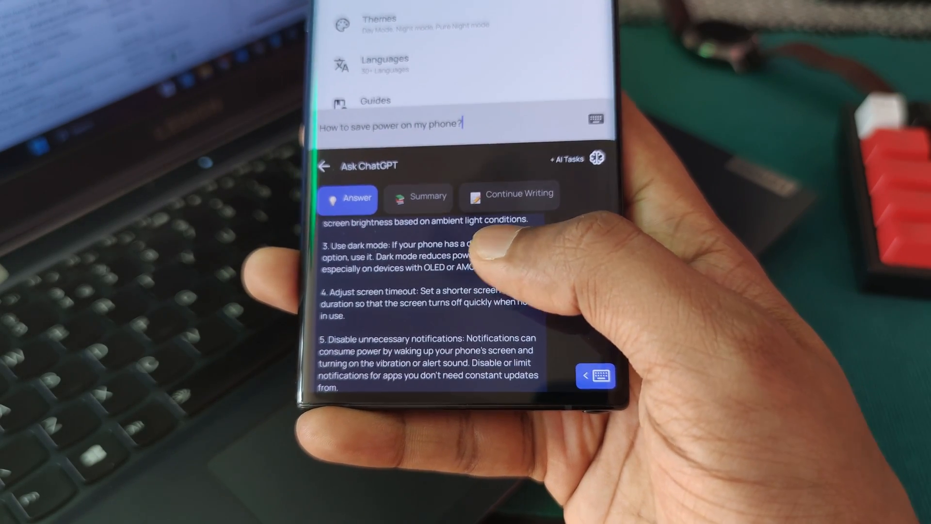
scroll("down", 3)
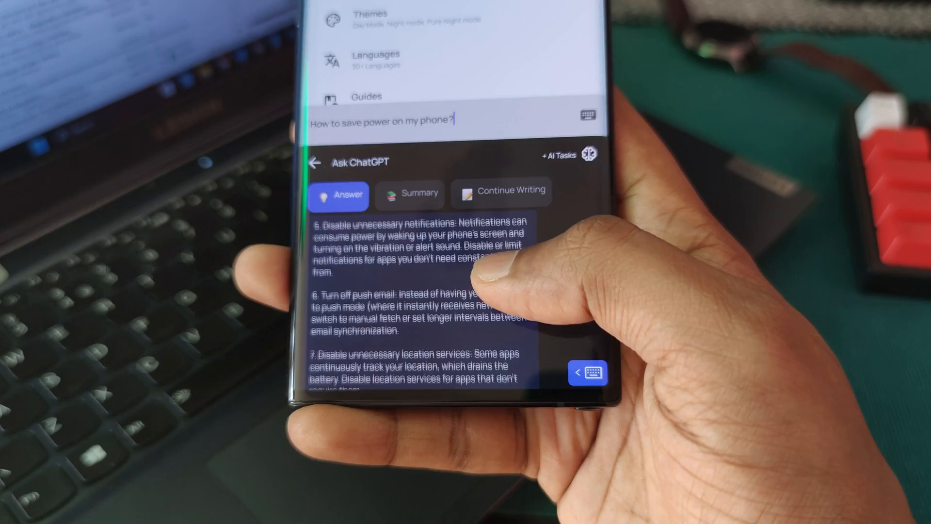
scroll("down", 3)
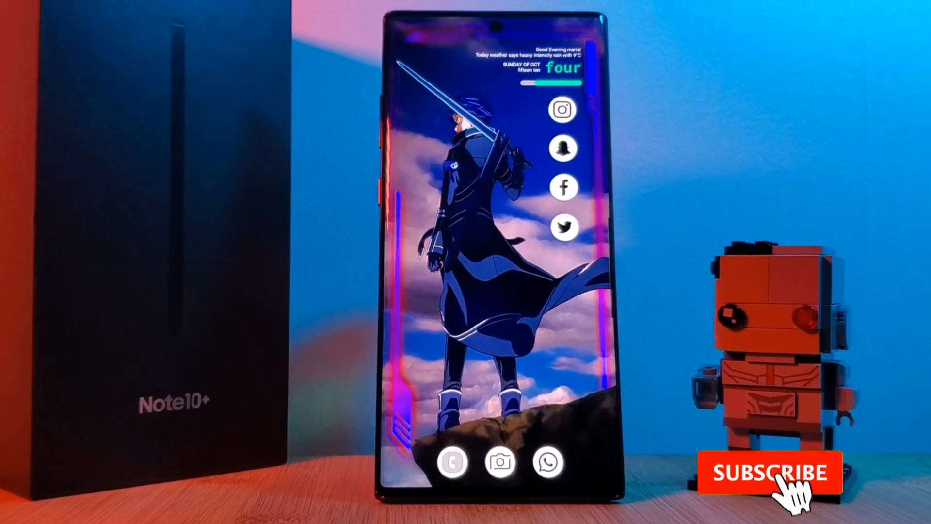
left_click(766, 471)
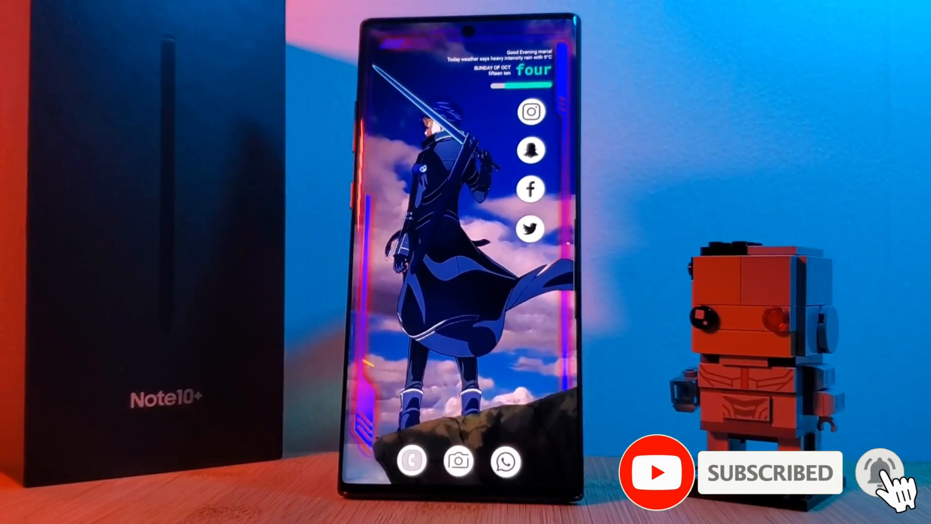